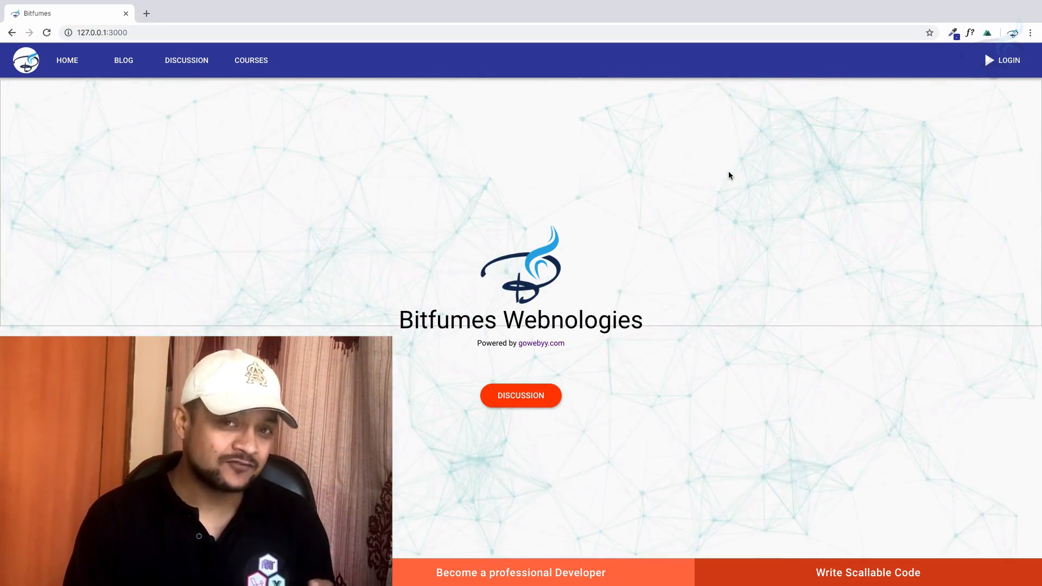
Open the blog post list and filter posts by the Laravel tag
{"action": "scroll", "scroll_direction": "down", "scroll_amount": 3}
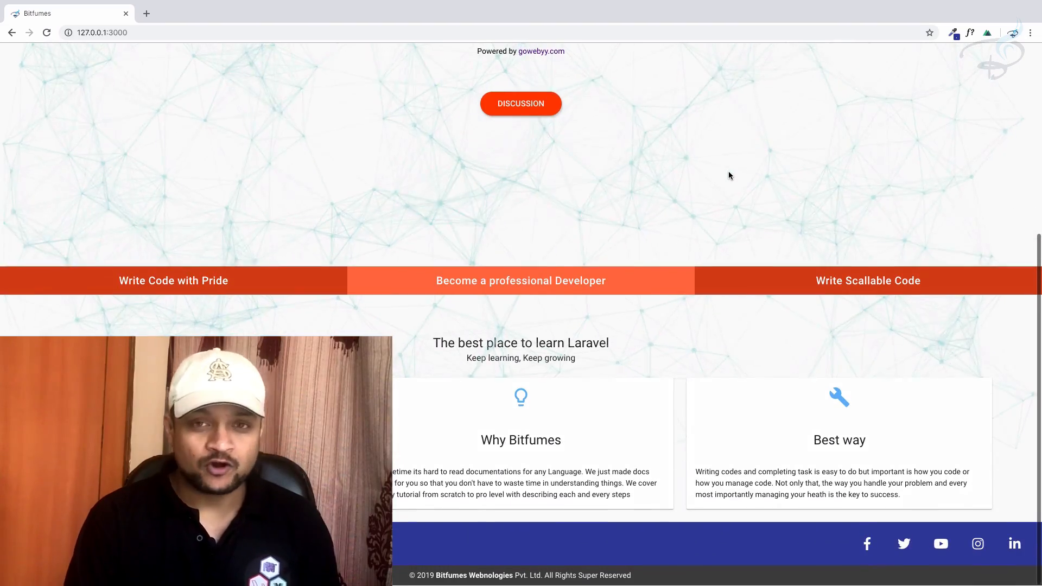
{"action": "scroll", "scroll_direction": "up", "scroll_amount": 3}
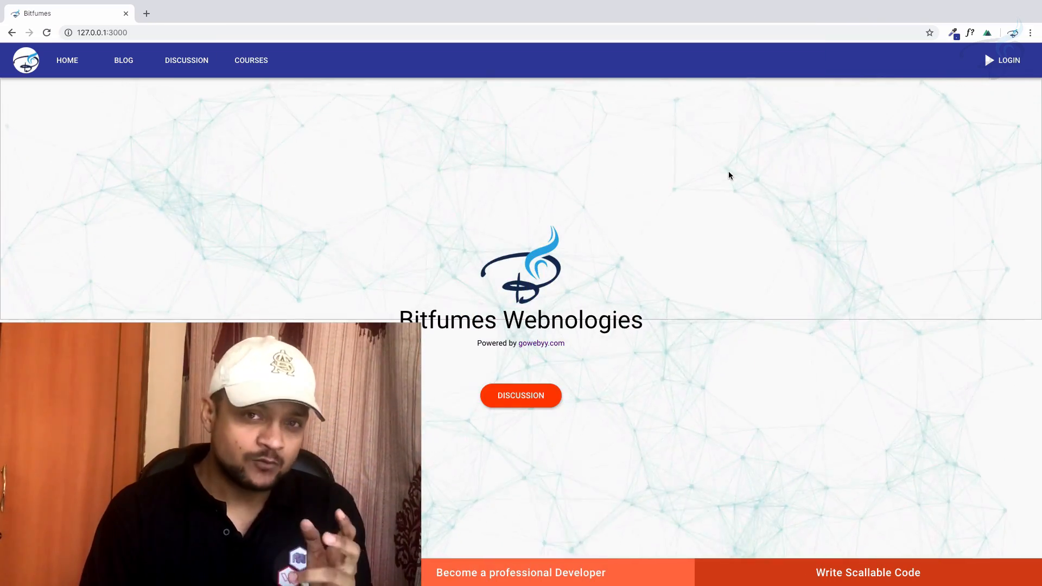
{"action": "left_click", "coordinate": [123, 60]}
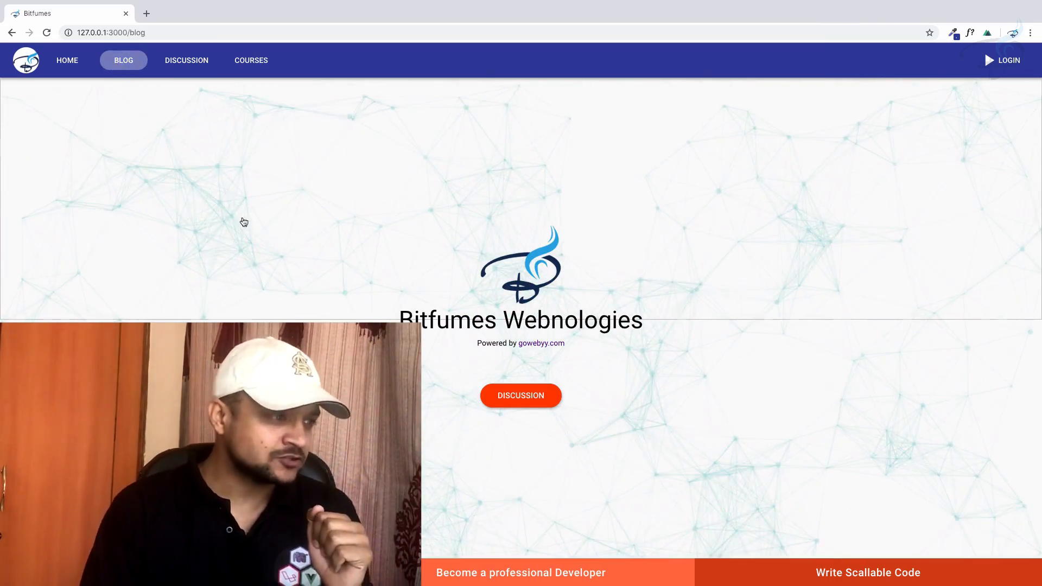
{"action": "scroll", "scroll_direction": "down", "scroll_amount": 3}
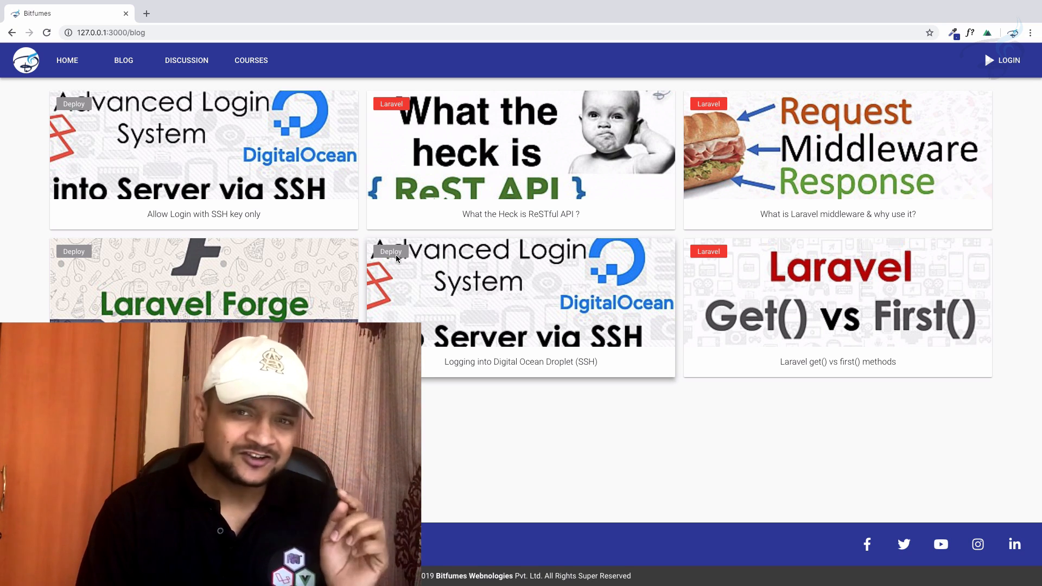
{"action": "left_click", "coordinate": [391, 104]}
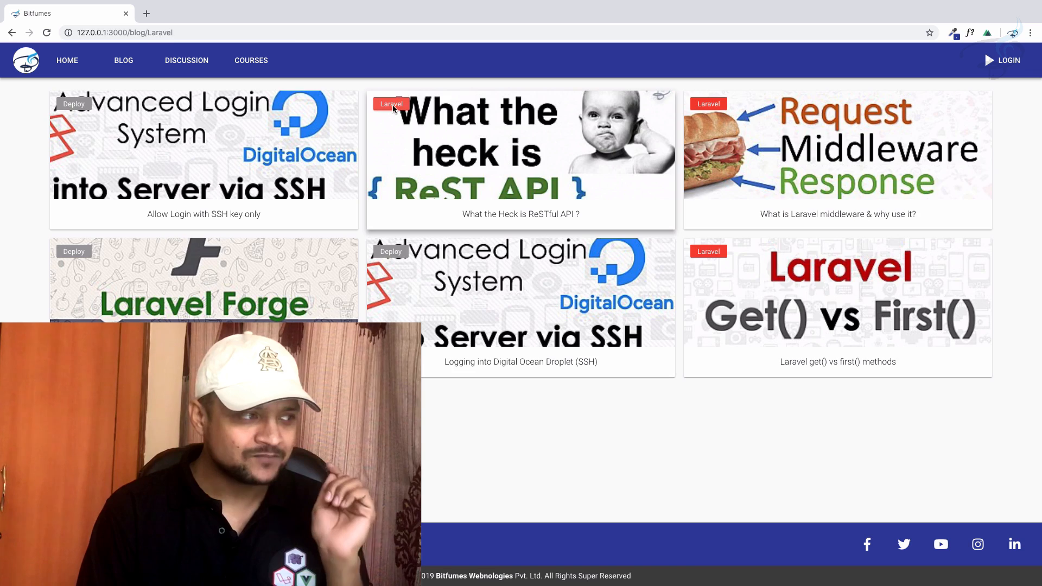
{"action": "scroll", "scroll_direction": "down", "scroll_amount": 3}
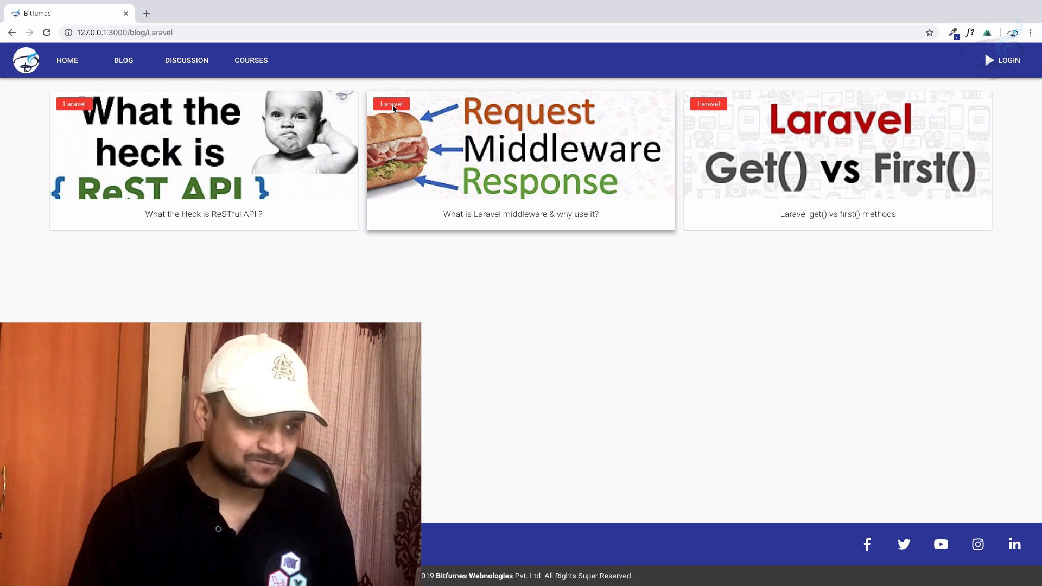
Read the get() vs first() post, browse its eloquent tag, then return to all posts
{"action": "left_click", "coordinate": [837, 160]}
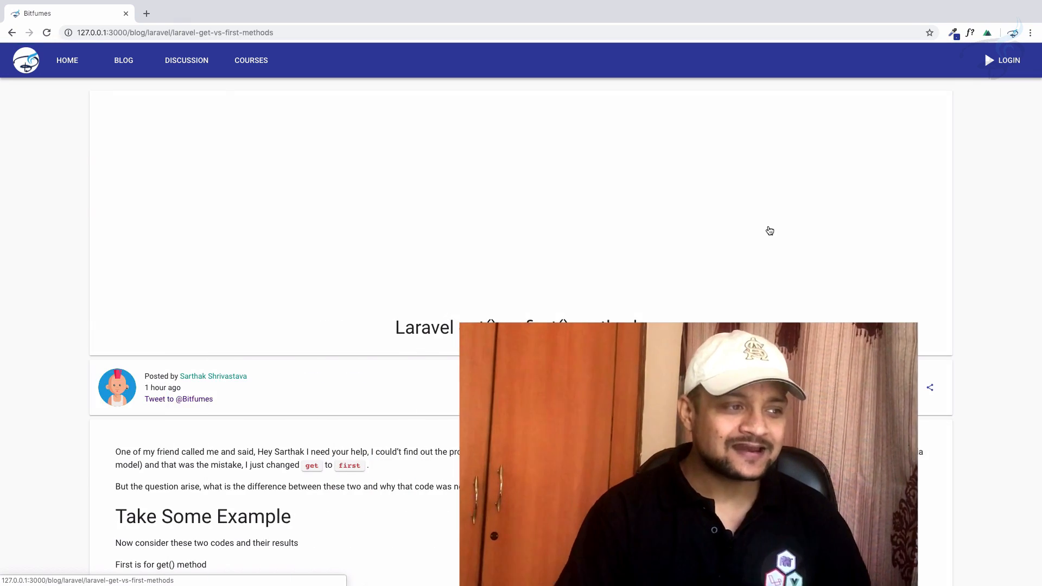
{"action": "scroll", "scroll_direction": "down", "scroll_amount": 3}
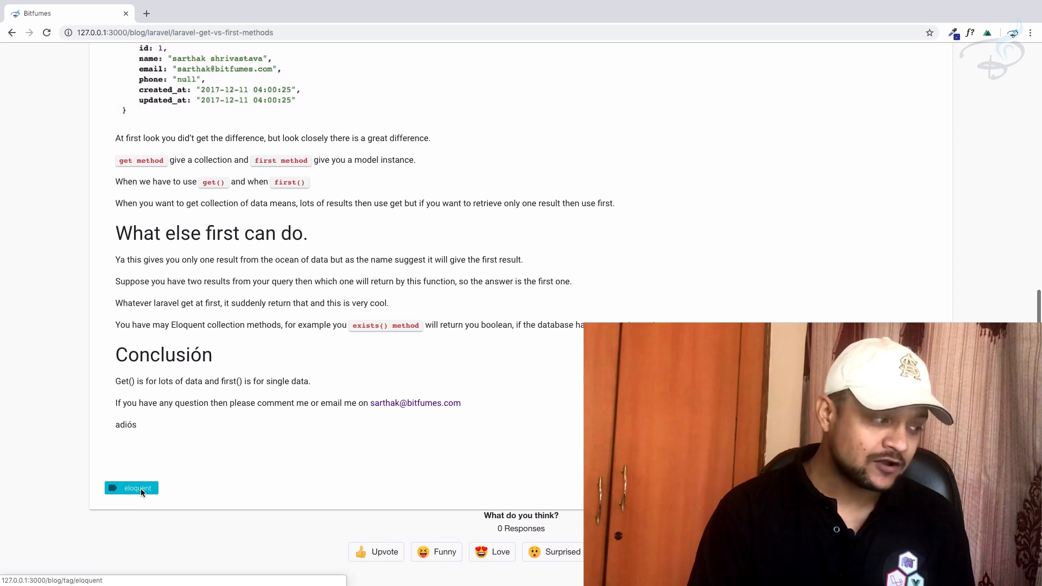
{"action": "left_click", "coordinate": [137, 487]}
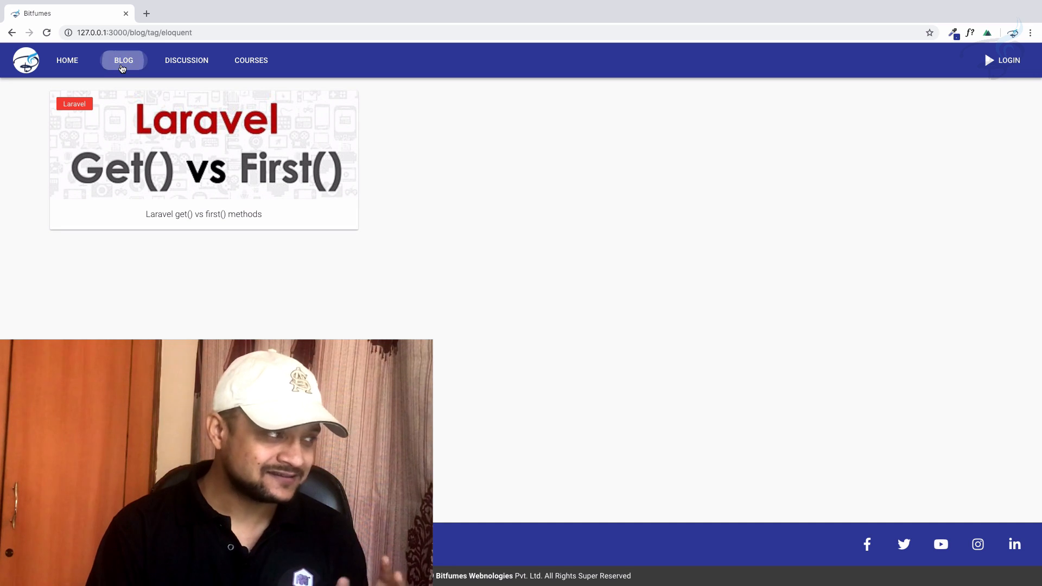
{"action": "left_click", "coordinate": [123, 60]}
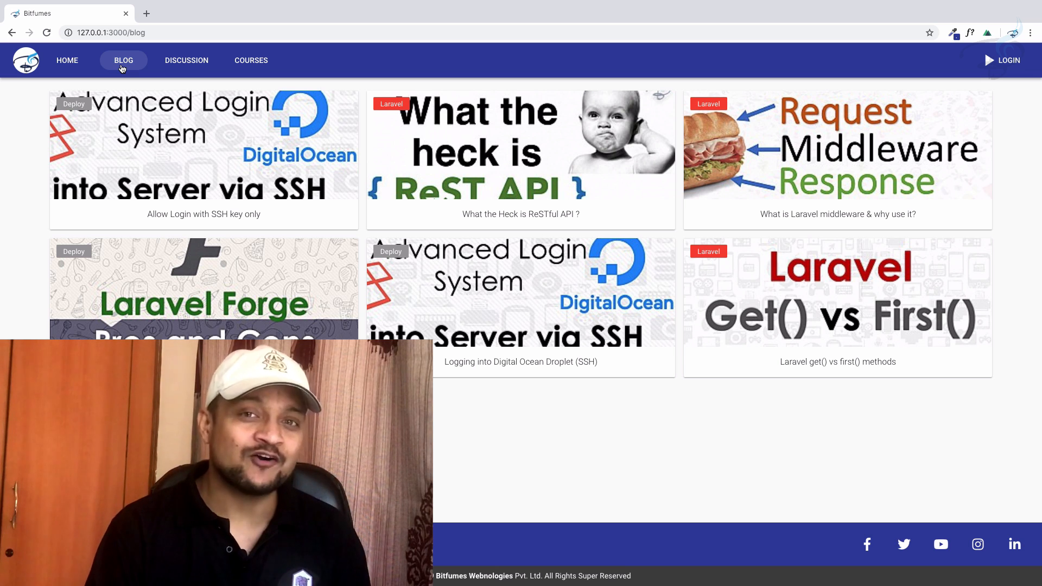
{"action": "mouse_move", "coordinate": [233, 88]}
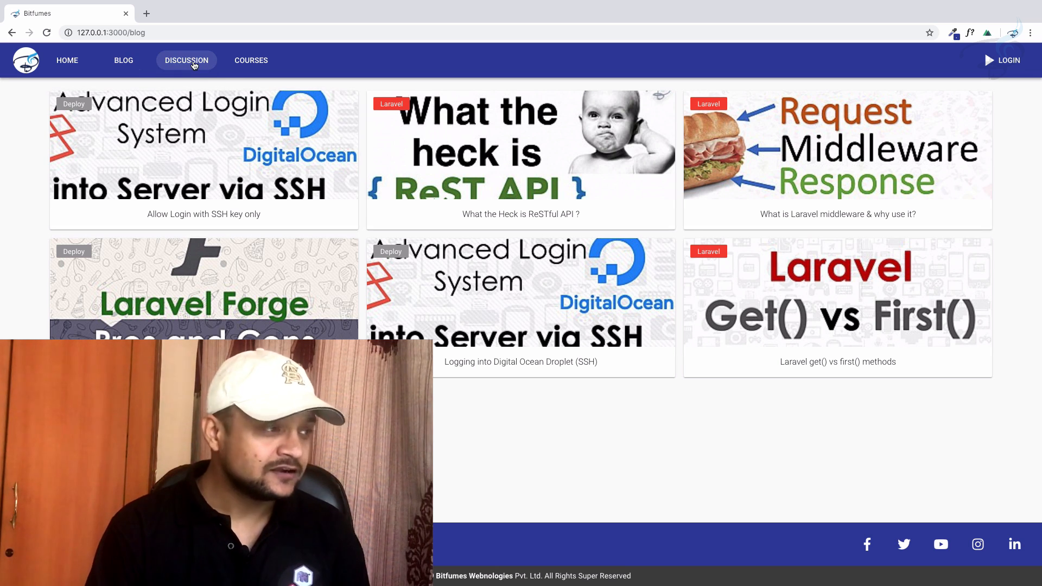
Open the discussion forum and view the first 'This is title' thread
{"action": "left_click", "coordinate": [186, 59]}
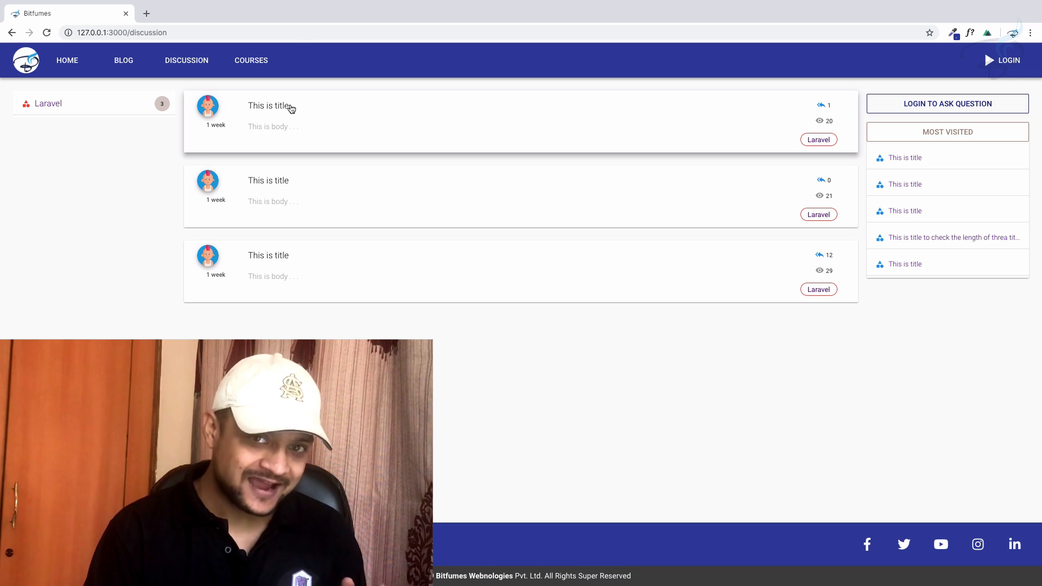
{"action": "left_click", "coordinate": [268, 105]}
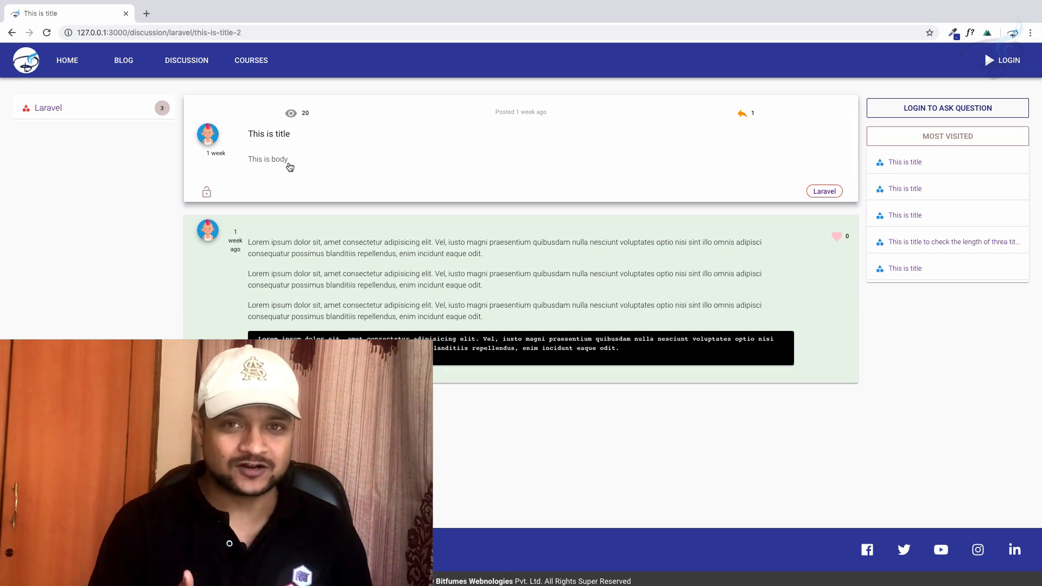
{"action": "mouse_move", "coordinate": [467, 186]}
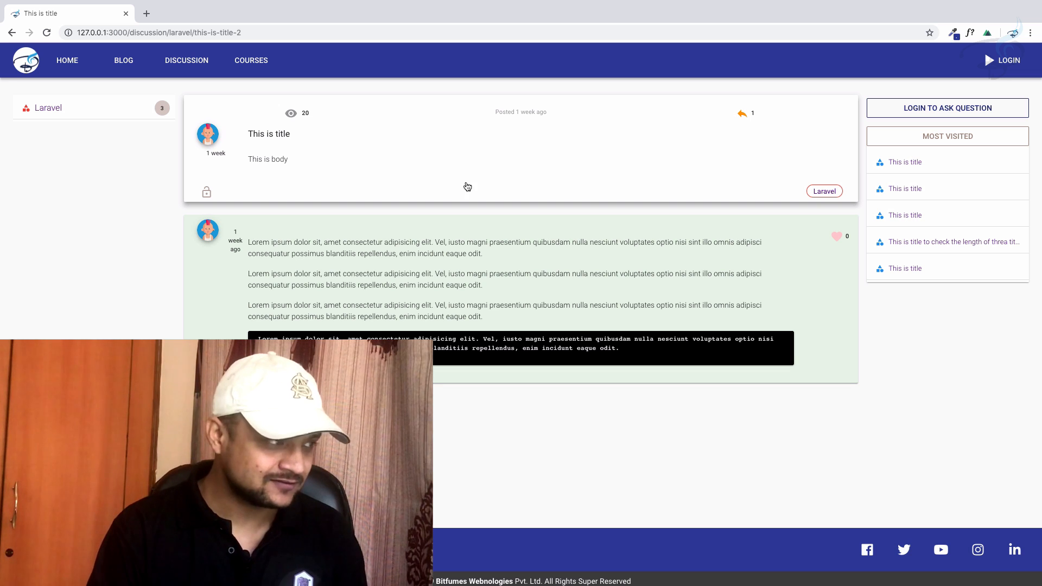
{"action": "mouse_move", "coordinate": [472, 187]}
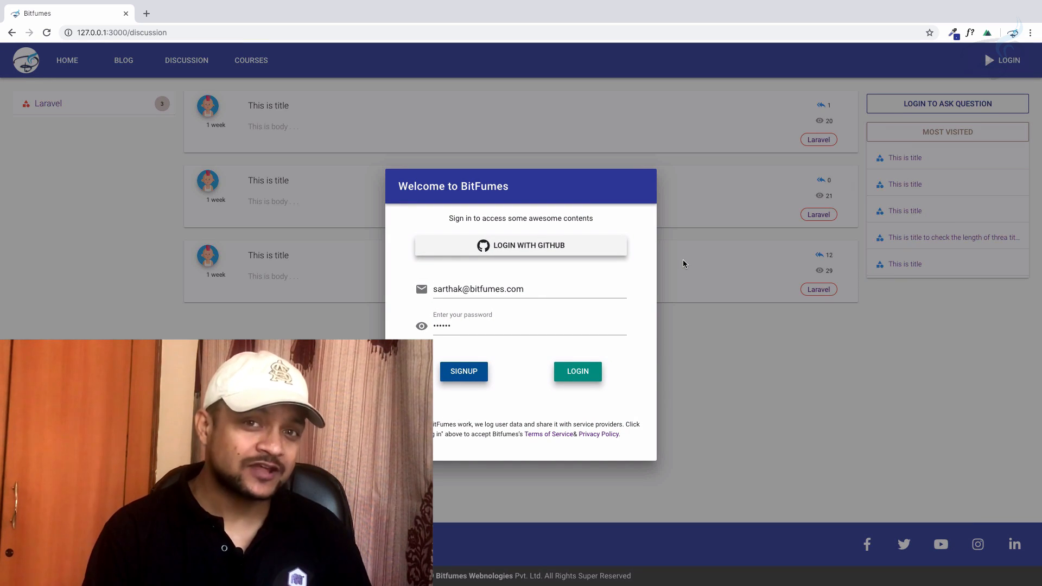
Sign in with the entered credentials and go to the account settings page
{"action": "left_click", "coordinate": [576, 370]}
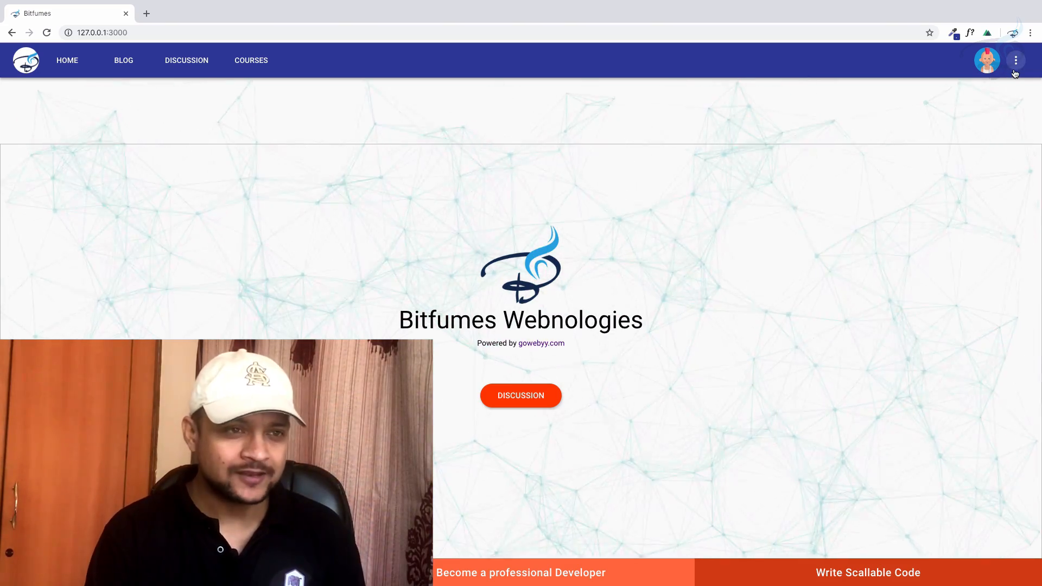
{"action": "left_click", "coordinate": [1010, 60]}
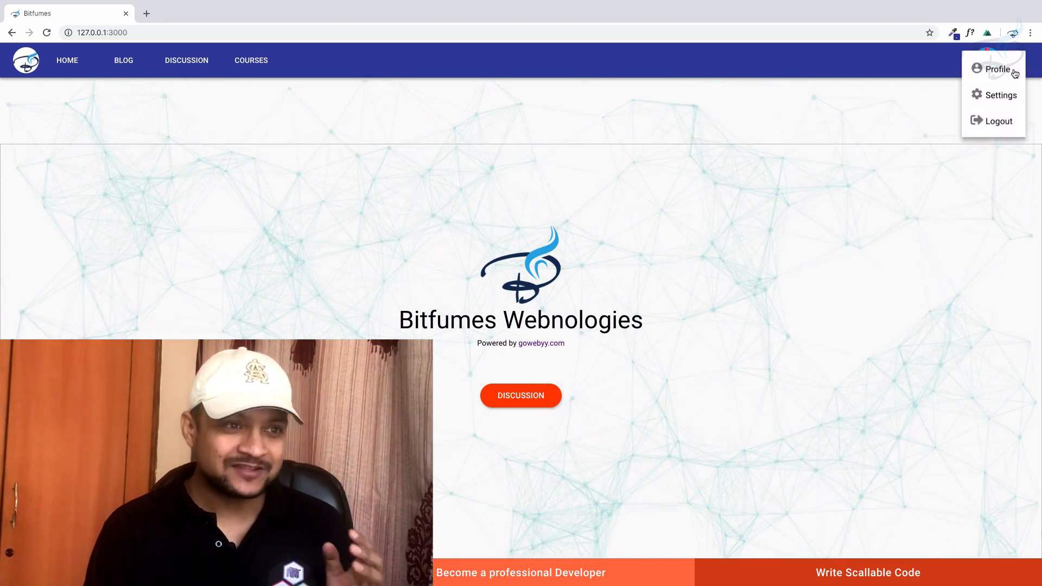
{"action": "mouse_move", "coordinate": [1000, 95]}
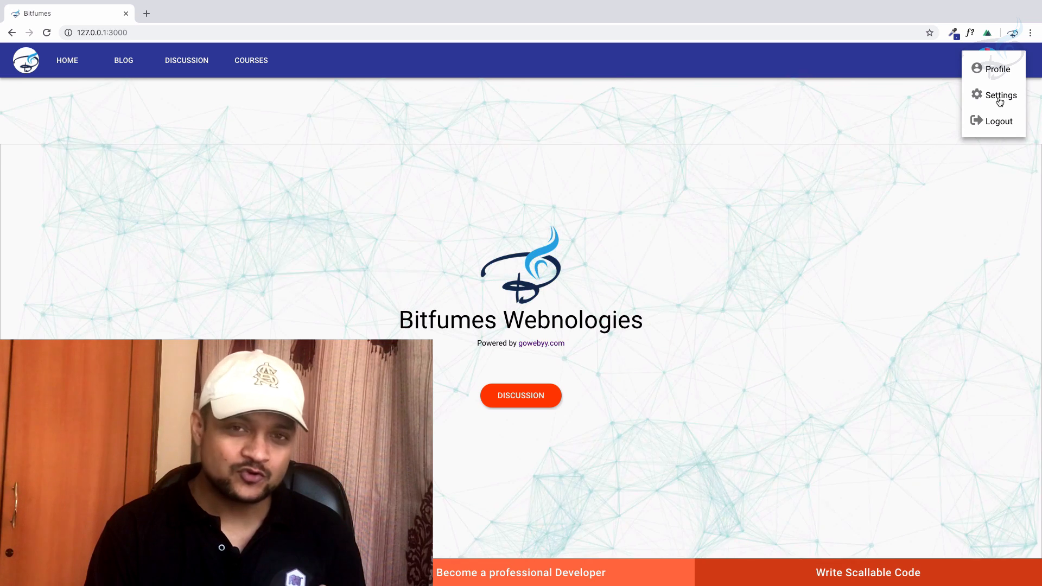
{"action": "left_click", "coordinate": [998, 95]}
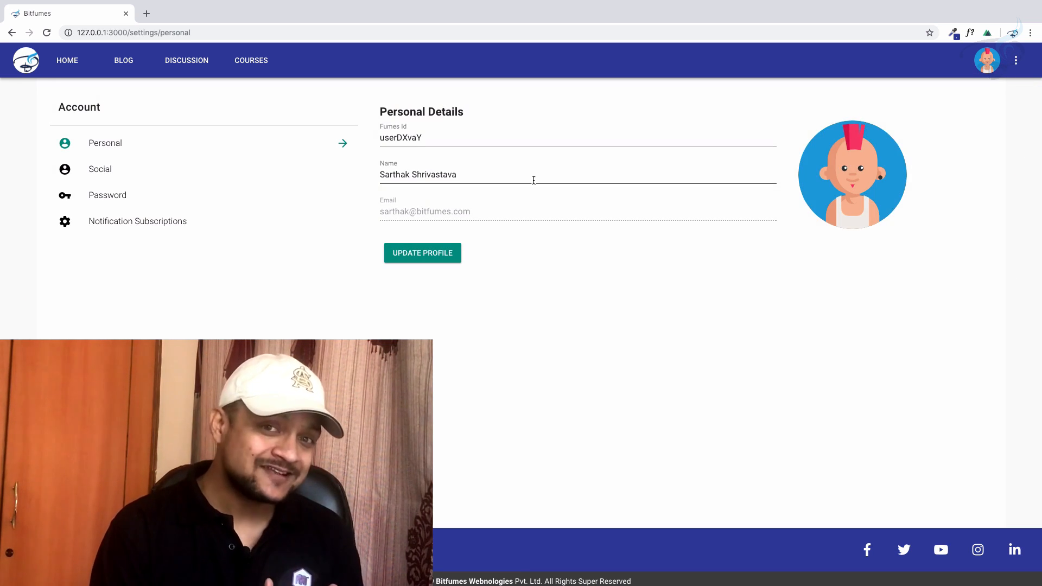
{"action": "mouse_move", "coordinate": [831, 159]}
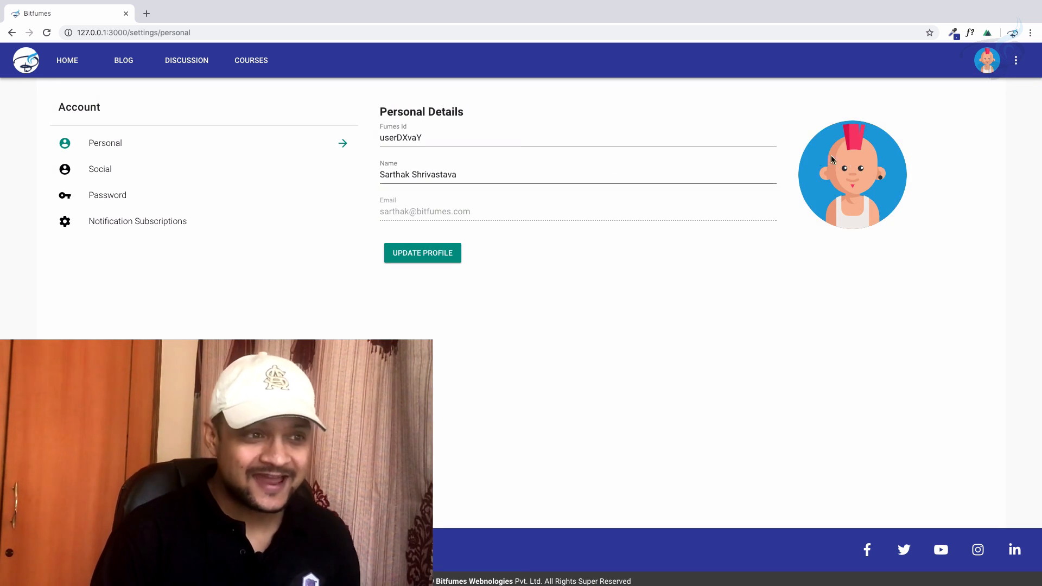
Save the bald sunglasses avatar to the profile and dismiss the 'Profile Updated' notice
{"action": "left_click", "coordinate": [851, 174]}
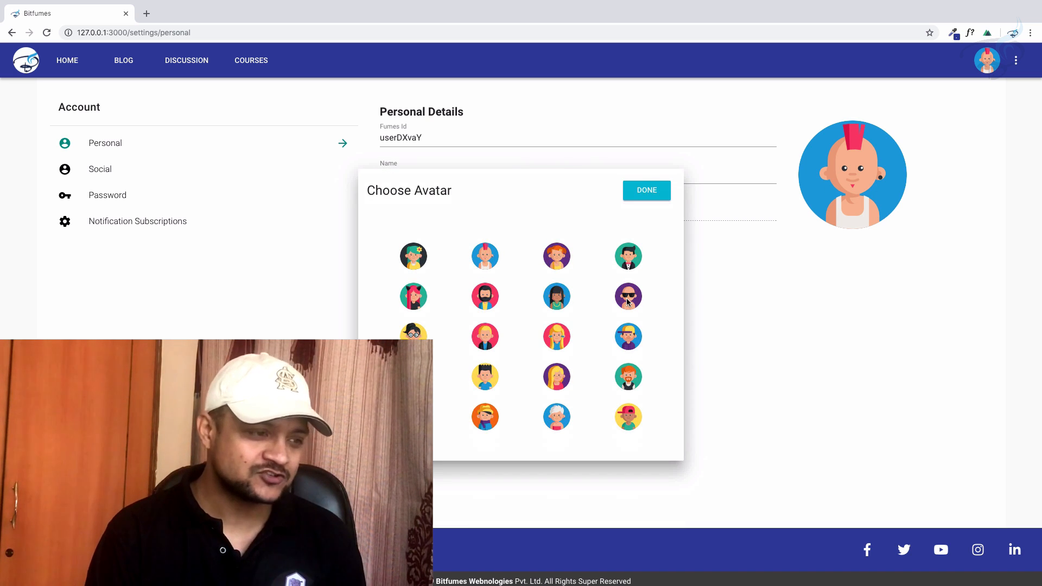
{"action": "left_click", "coordinate": [646, 190]}
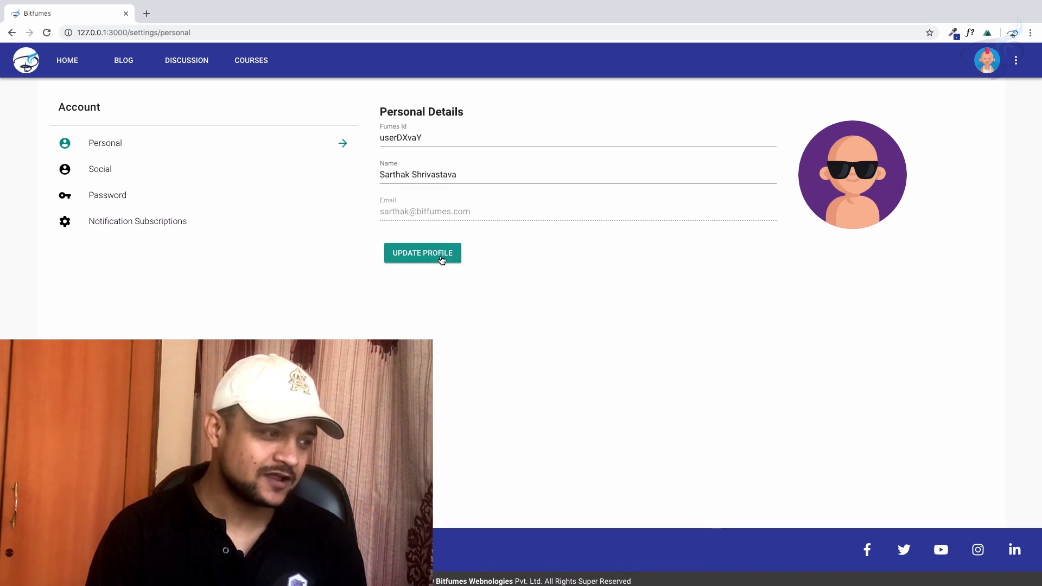
{"action": "left_click", "coordinate": [422, 252]}
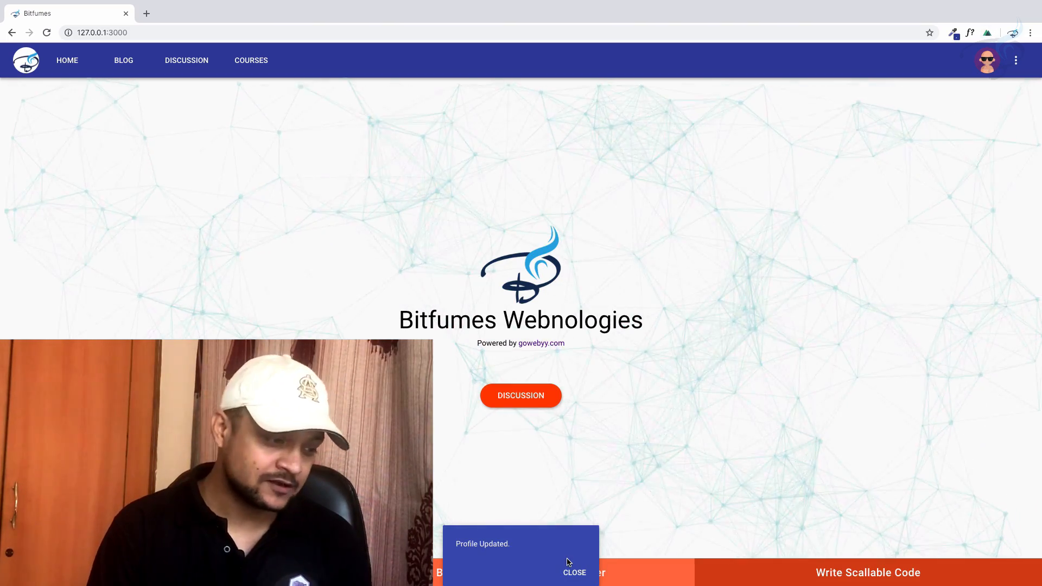
{"action": "left_click", "coordinate": [573, 572]}
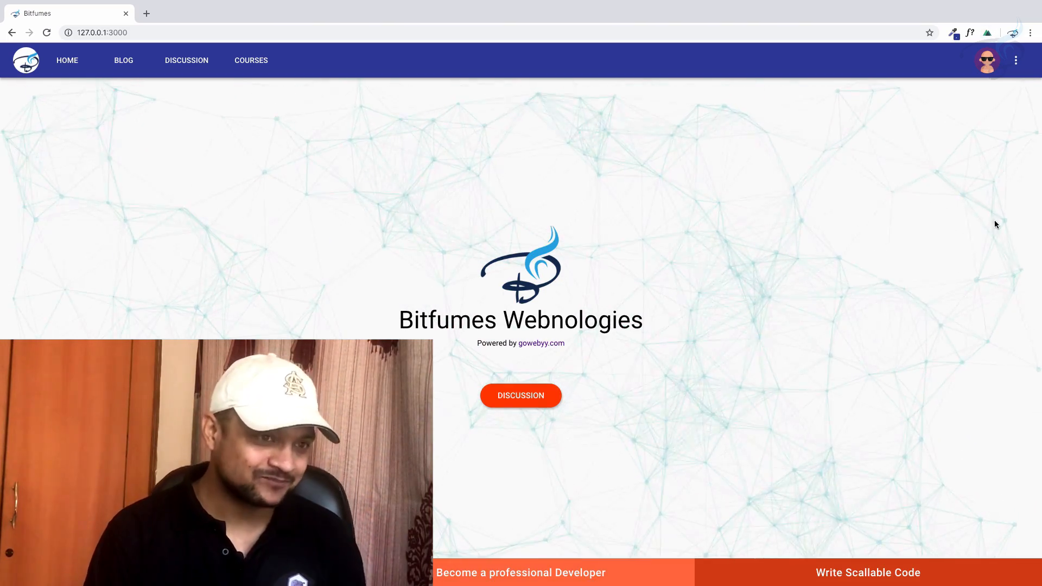
View the user's profile page, then open account settings from the avatar menu
{"action": "left_click", "coordinate": [987, 59]}
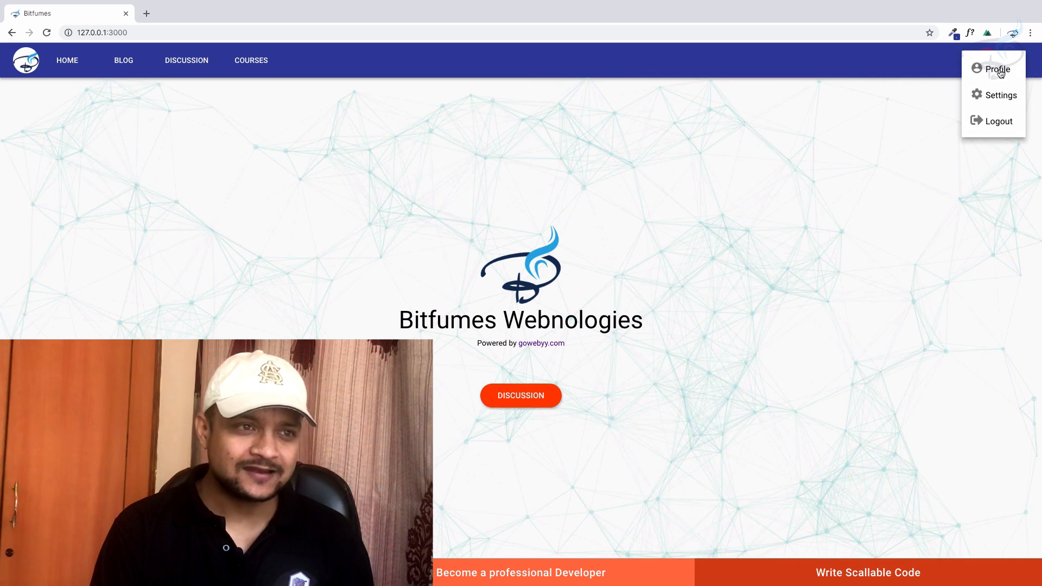
{"action": "left_click", "coordinate": [997, 69]}
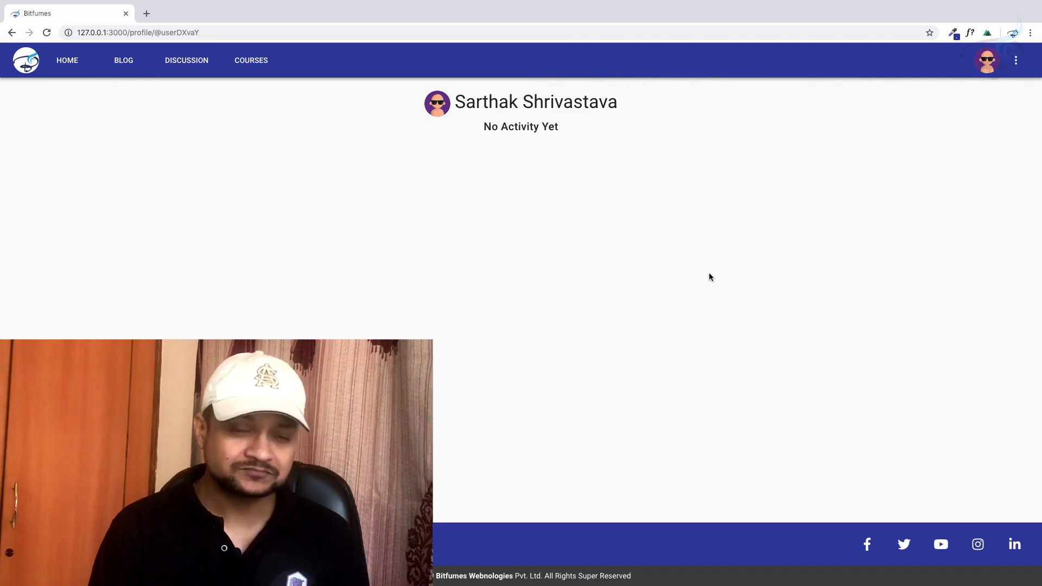
{"action": "left_click", "coordinate": [1015, 59]}
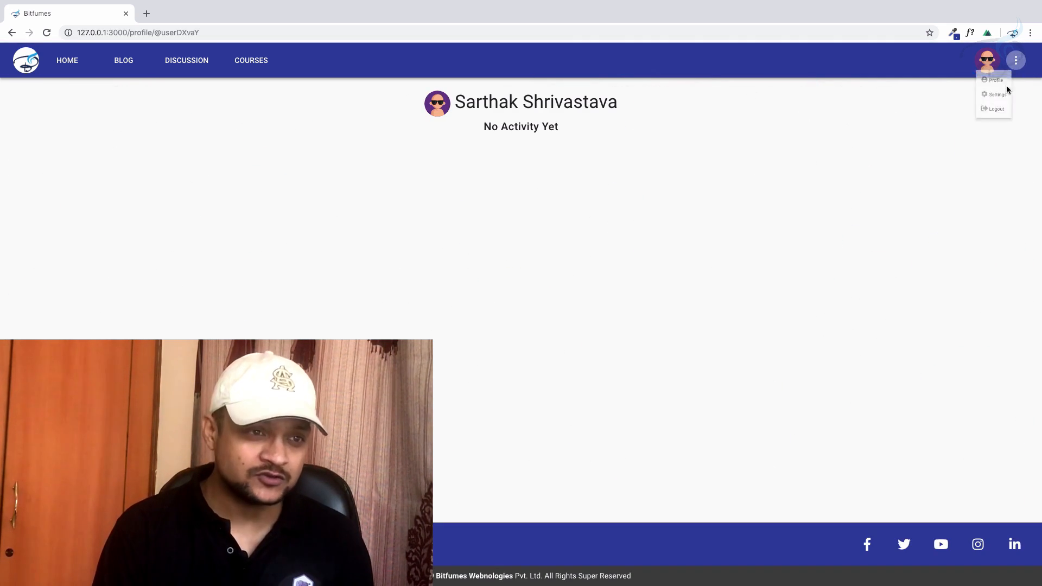
{"action": "left_click", "coordinate": [995, 94]}
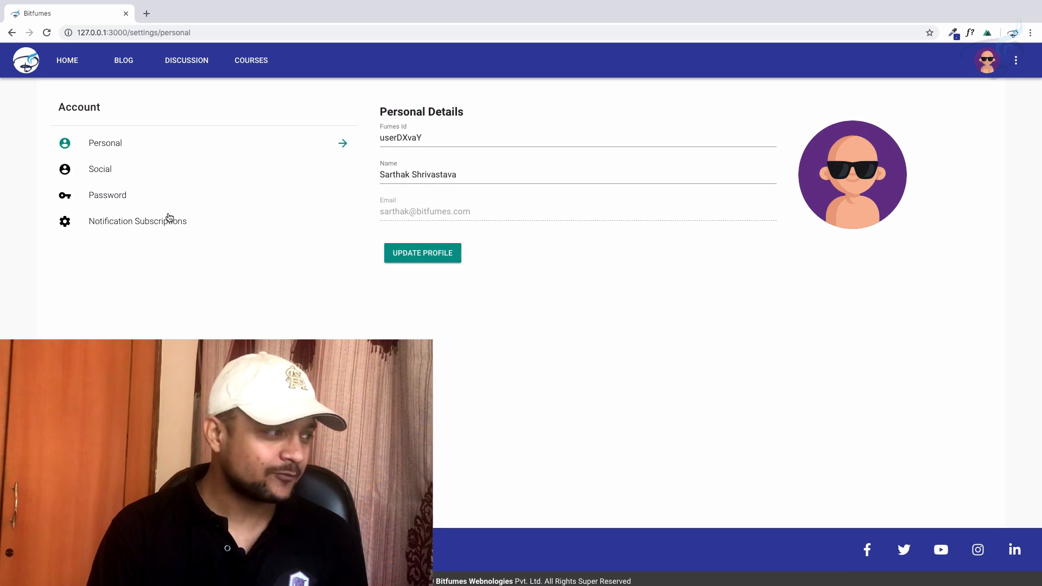
View the Social and Password settings, then go to the discussion forum
{"action": "left_click", "coordinate": [100, 169]}
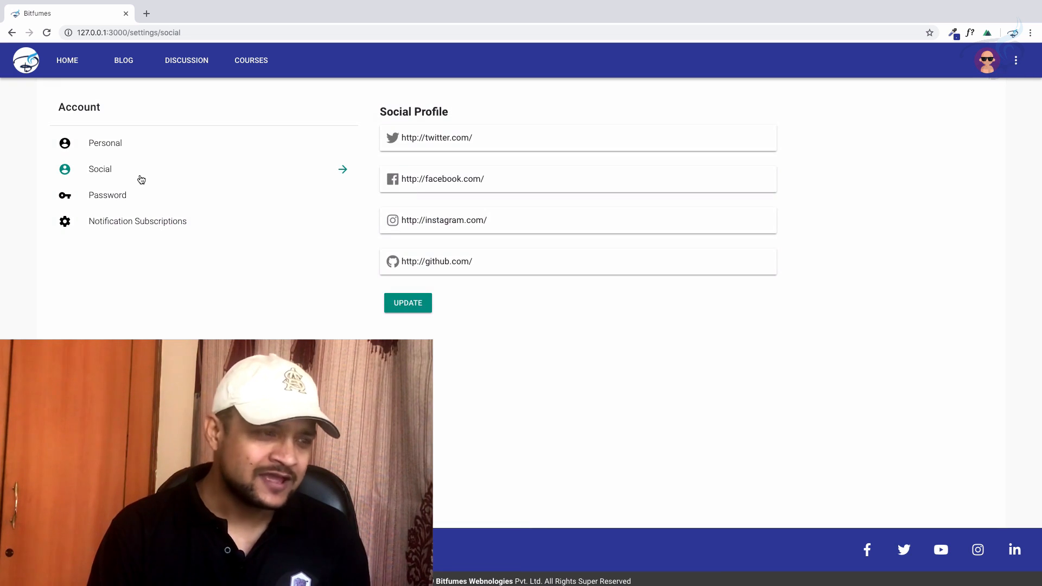
{"action": "mouse_move", "coordinate": [140, 195]}
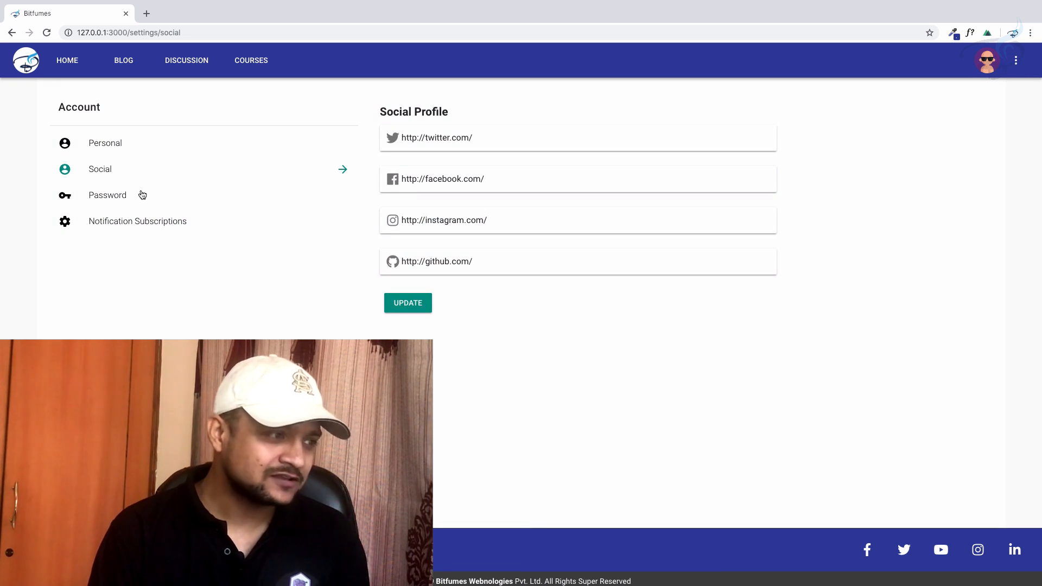
{"action": "left_click", "coordinate": [106, 195]}
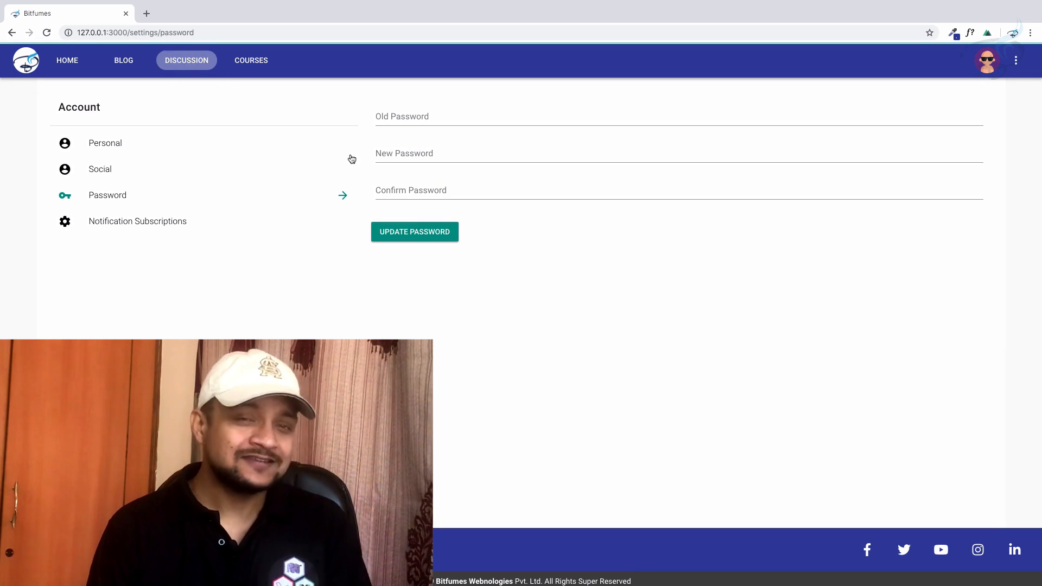
{"action": "left_click", "coordinate": [187, 60]}
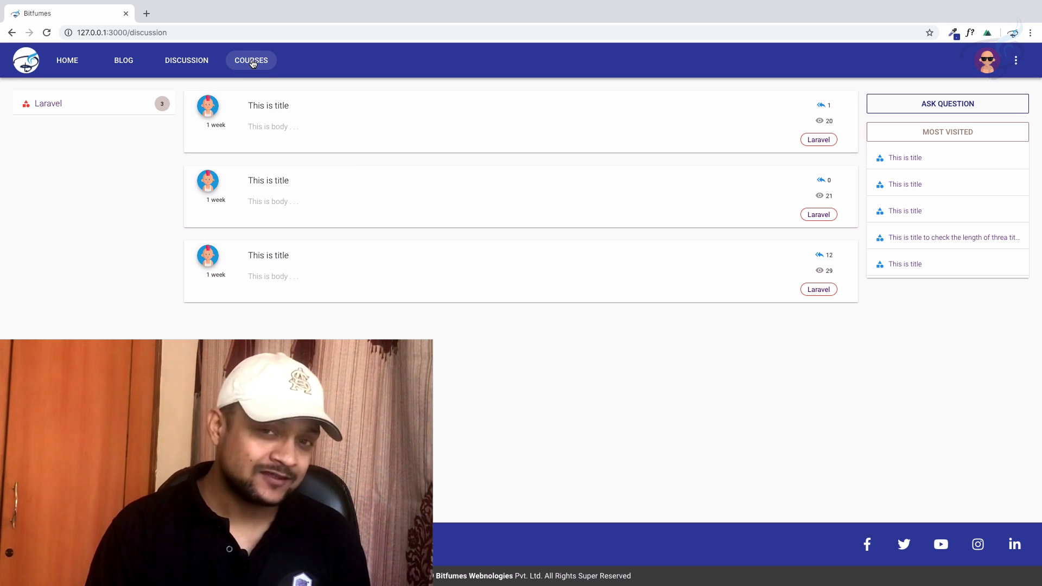
Open the Courses coming-soon page and focus the Email Address notification field
{"action": "left_click", "coordinate": [250, 59]}
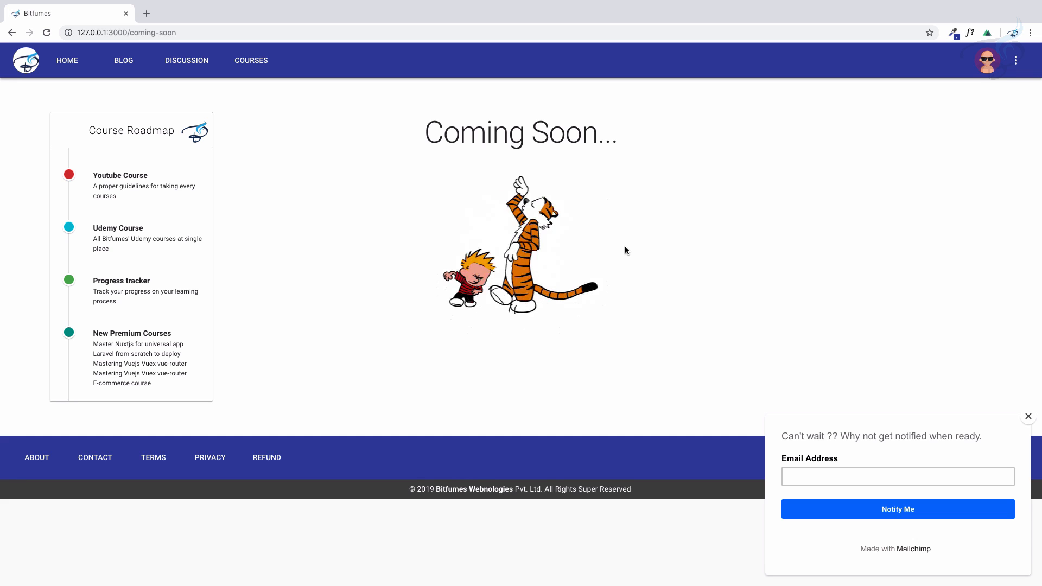
{"action": "left_click", "coordinate": [896, 475]}
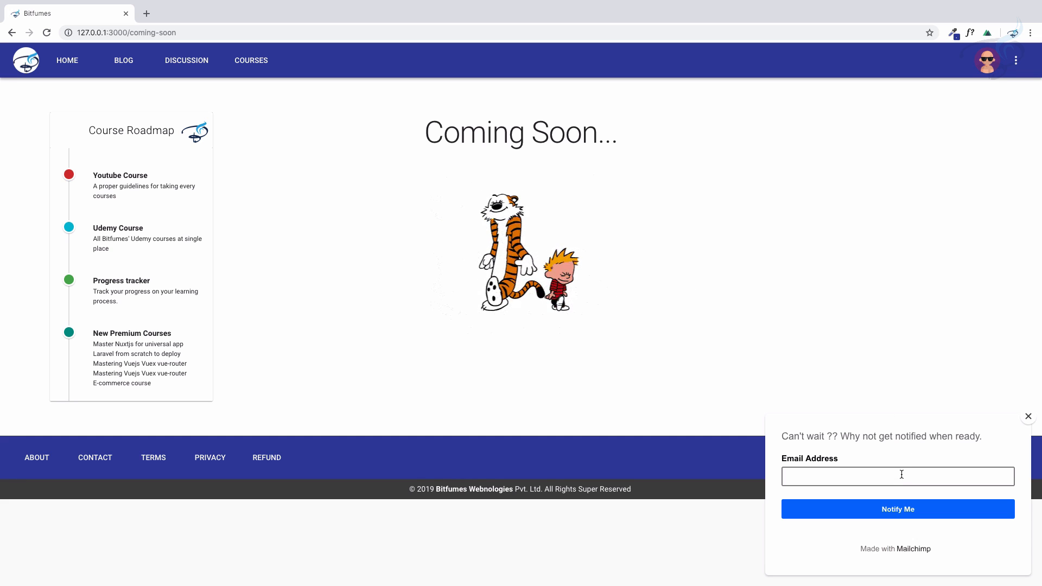
{"action": "left_click", "coordinate": [897, 476]}
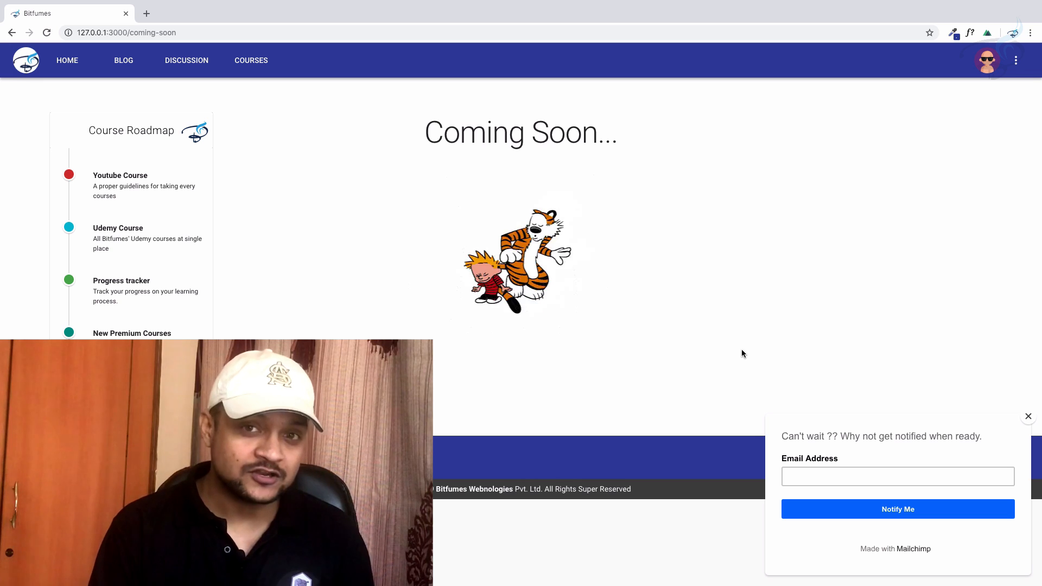
{"action": "mouse_move", "coordinate": [123, 60]}
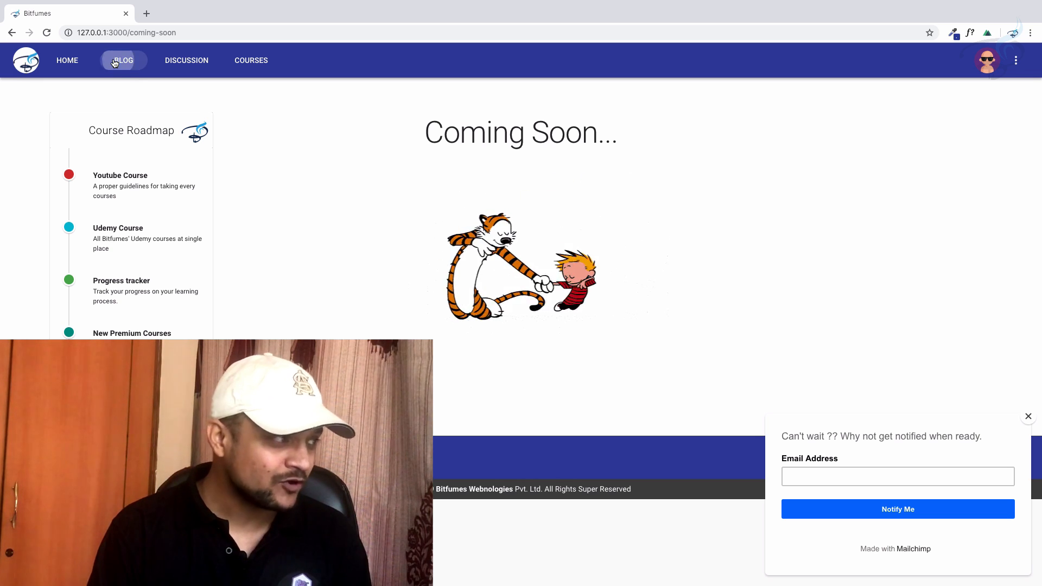
{"action": "left_click", "coordinate": [123, 59]}
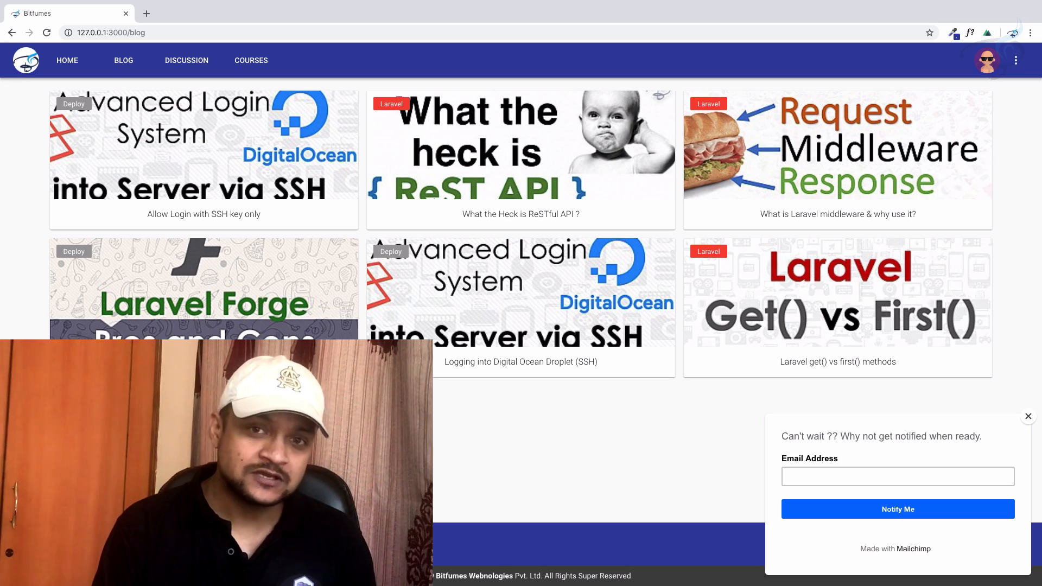
{"action": "left_click", "coordinate": [66, 59]}
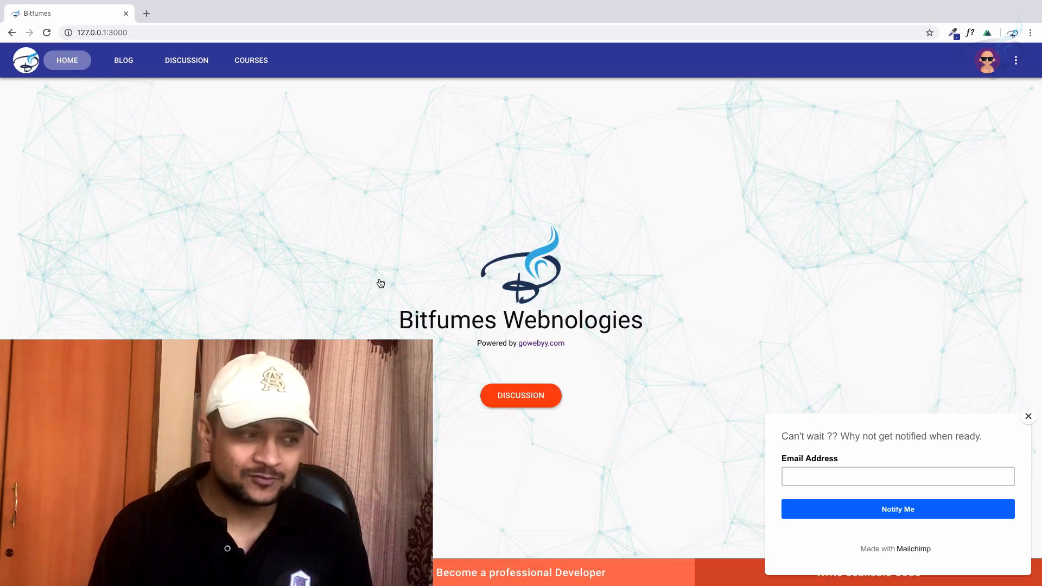
{"action": "scroll", "scroll_direction": "down", "scroll_amount": 3}
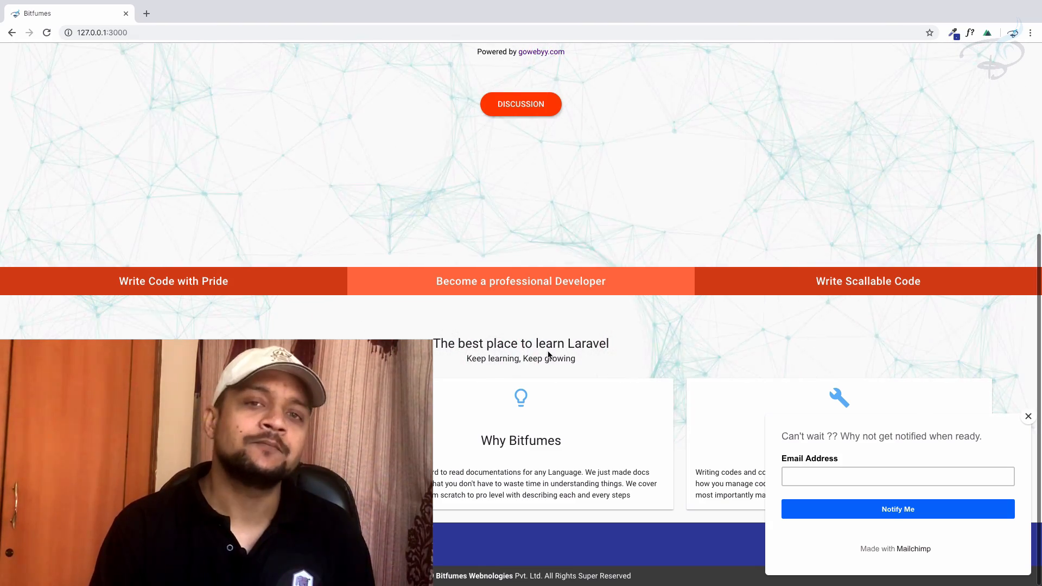
{"action": "mouse_move", "coordinate": [384, 281]}
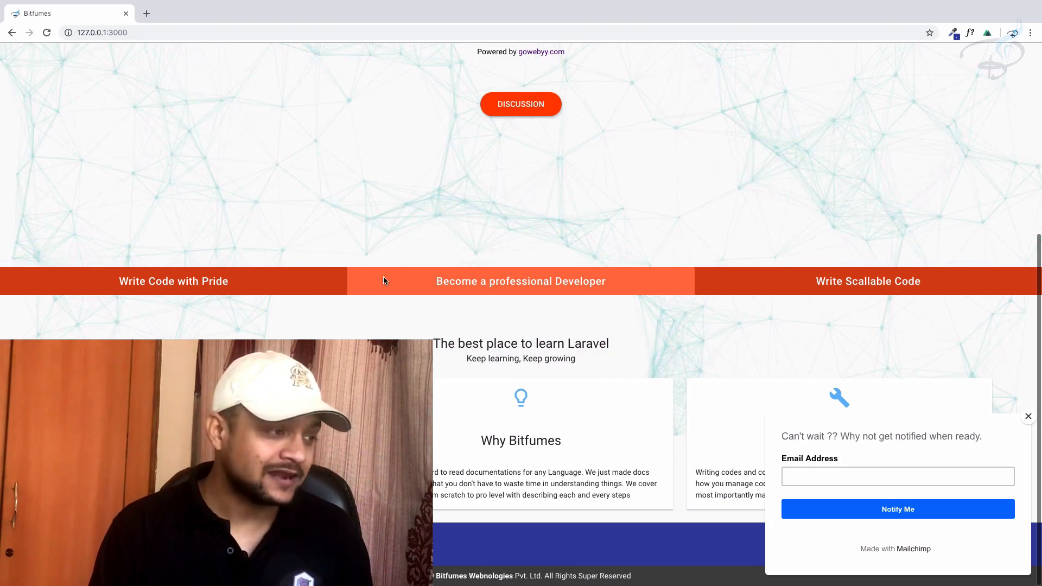
{"action": "scroll", "scroll_direction": "up", "scroll_amount": 3}
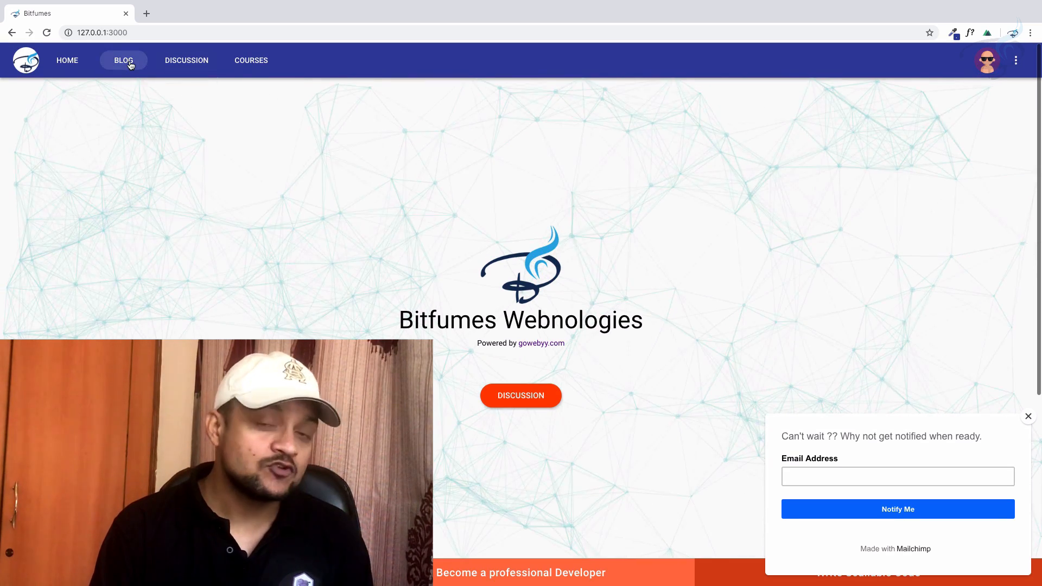
{"action": "left_click", "coordinate": [124, 59]}
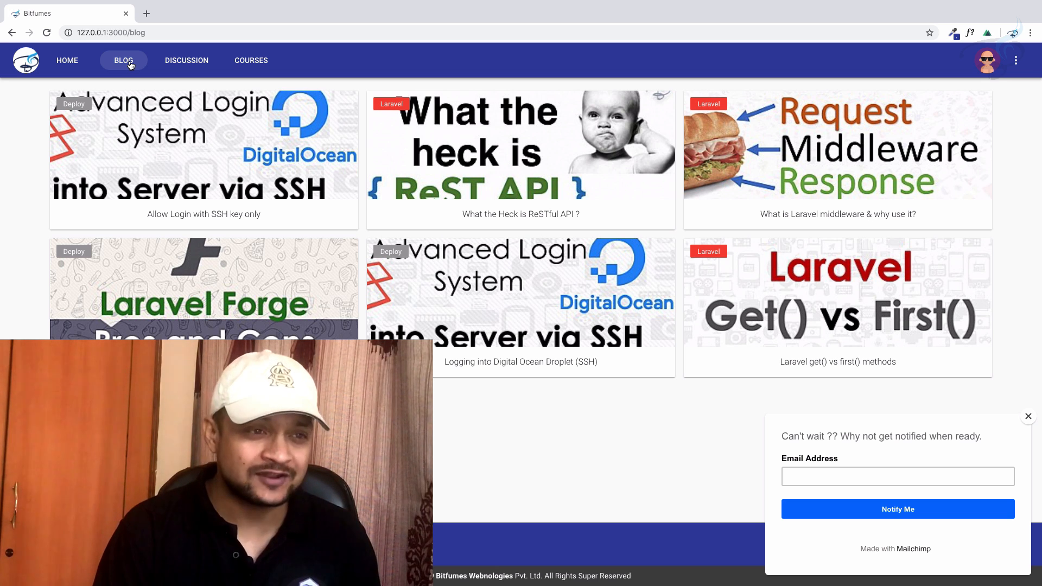
{"action": "mouse_move", "coordinate": [251, 60]}
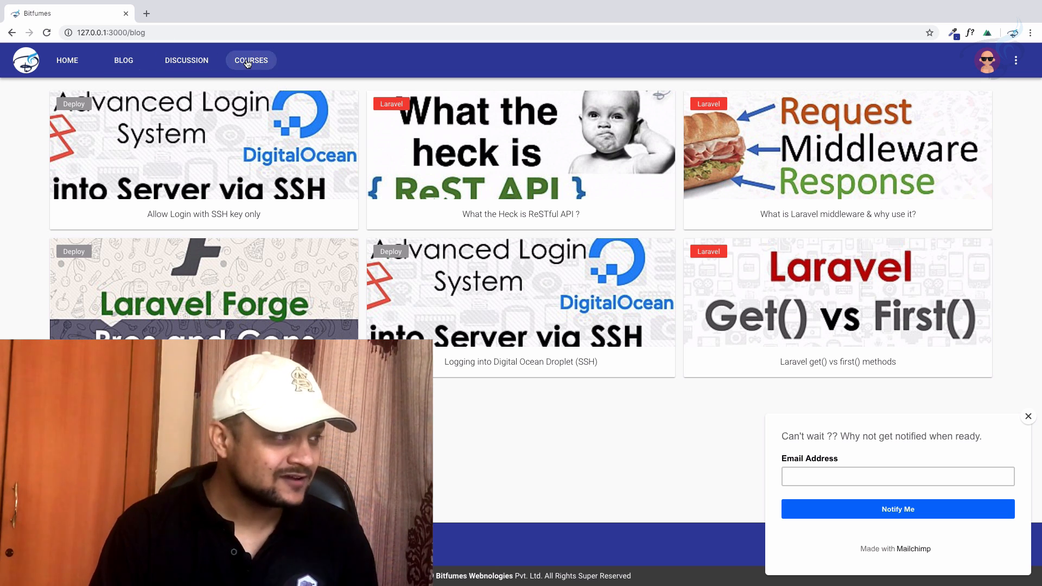
{"action": "left_click", "coordinate": [251, 59]}
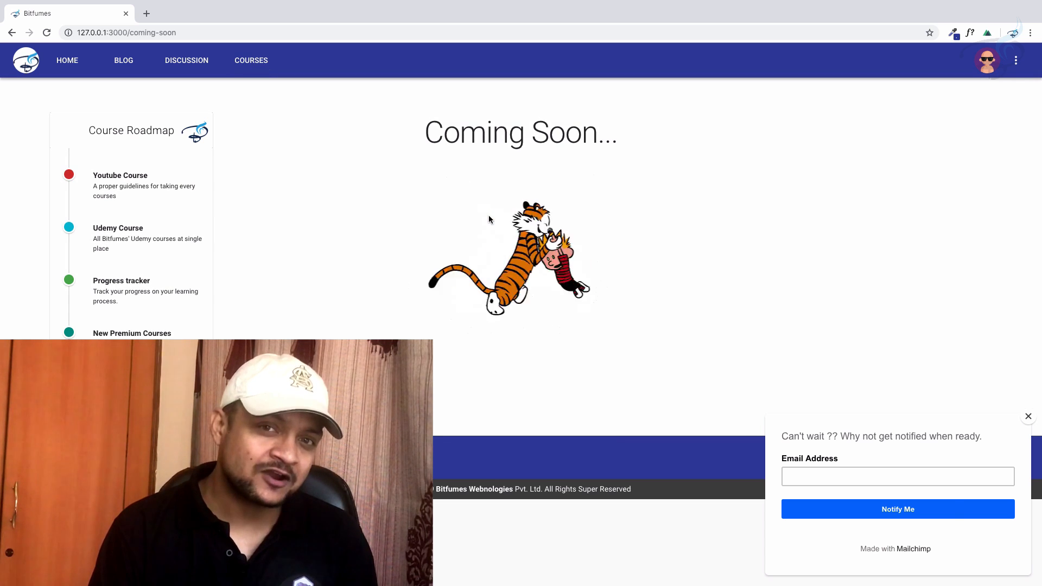